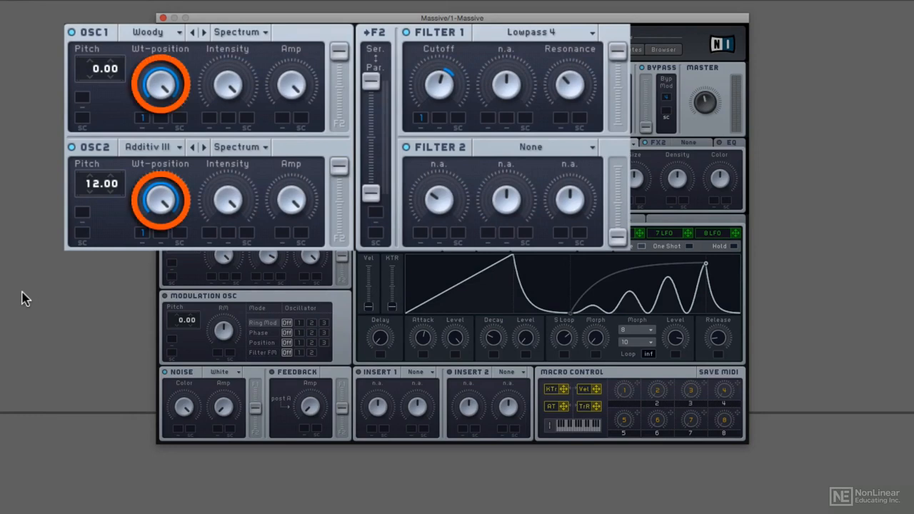
Step: Try first morph shapes 7 and 6 in envelope 1, then return it to 8
left_click(439, 84)
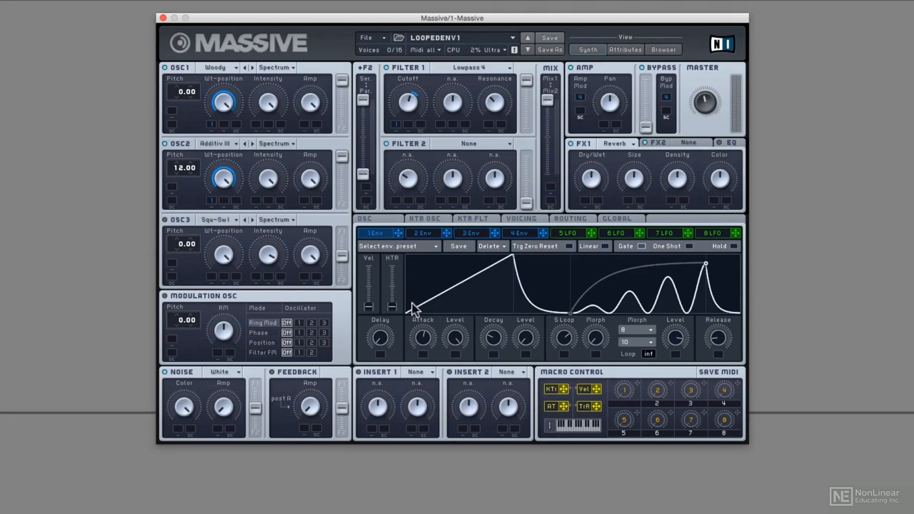
mouse_move(414, 317)
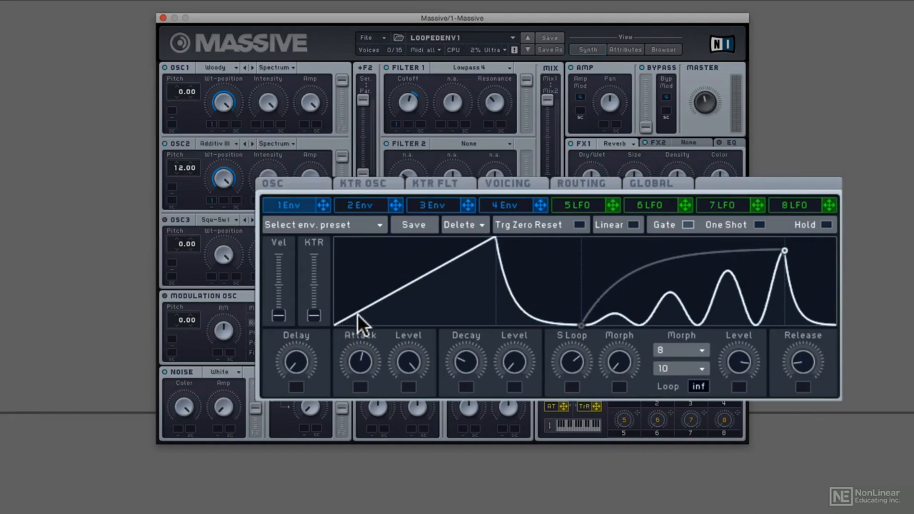
mouse_move(492, 253)
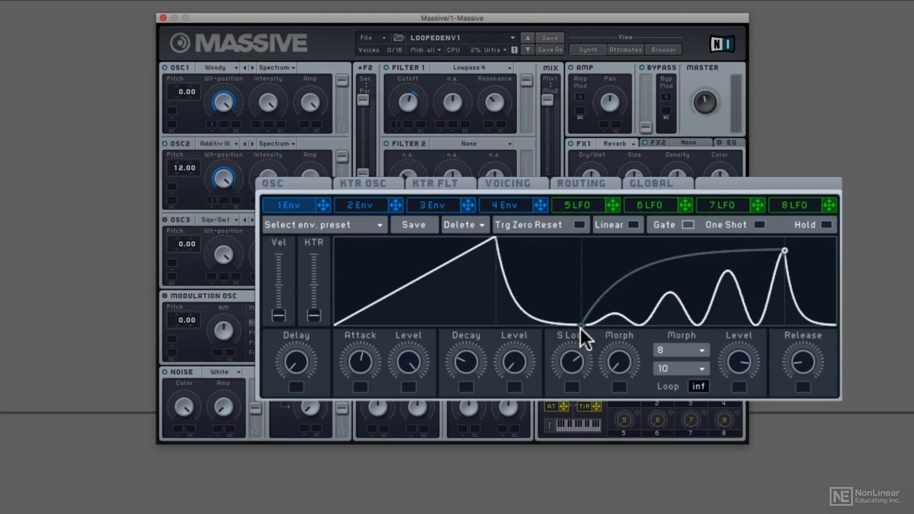
mouse_move(646, 334)
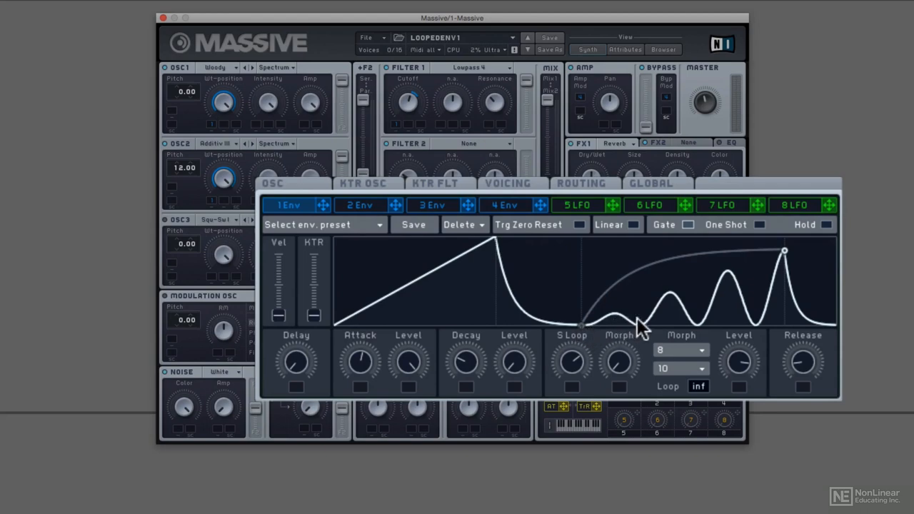
mouse_move(738, 291)
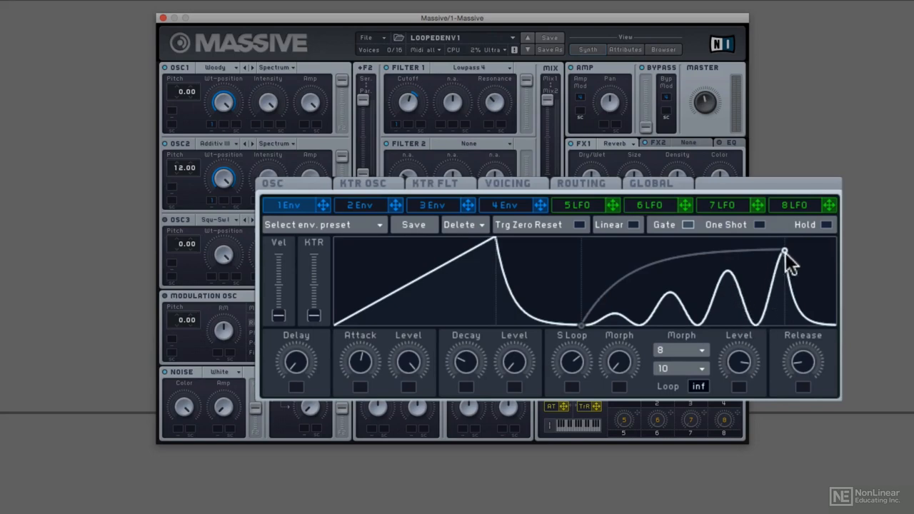
mouse_move(739, 300)
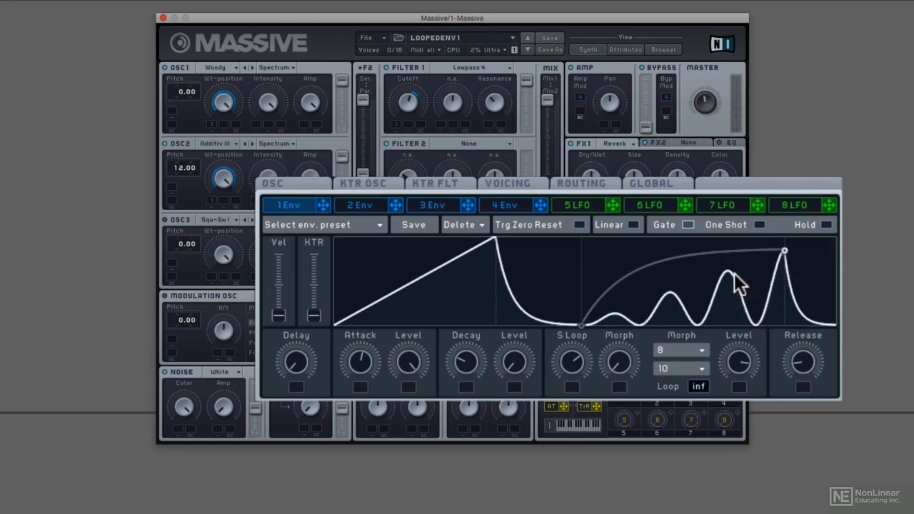
mouse_move(611, 332)
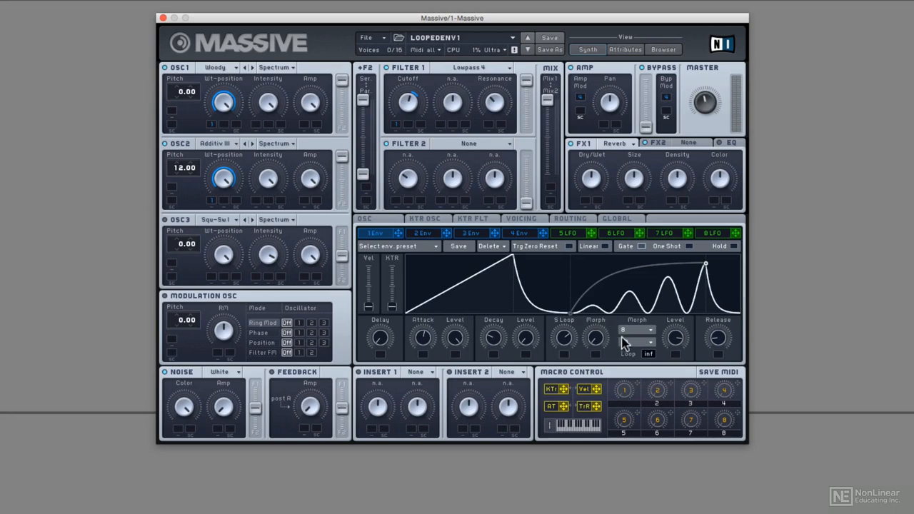
left_click(637, 329)
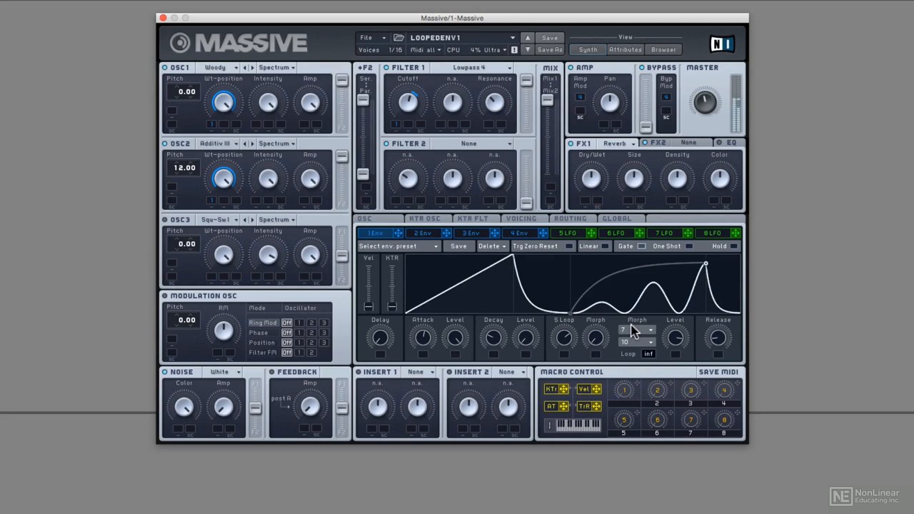
left_click(648, 331)
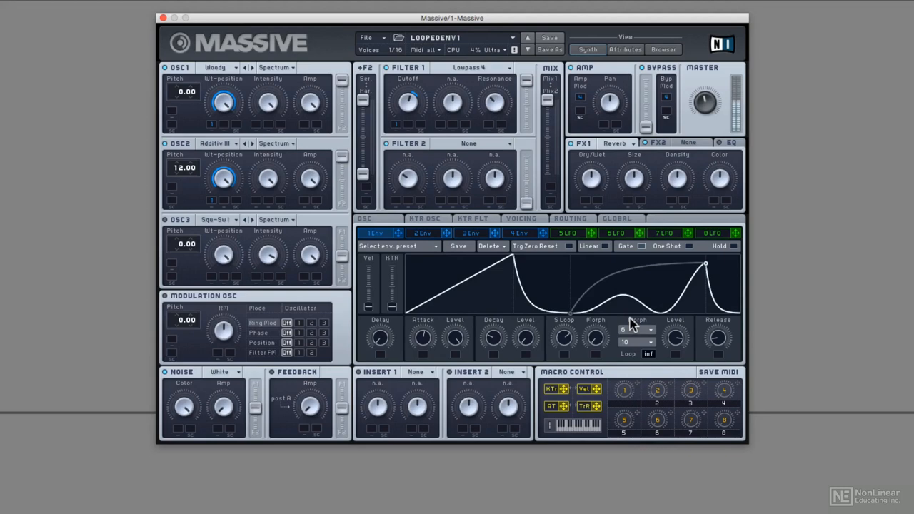
left_click(636, 330)
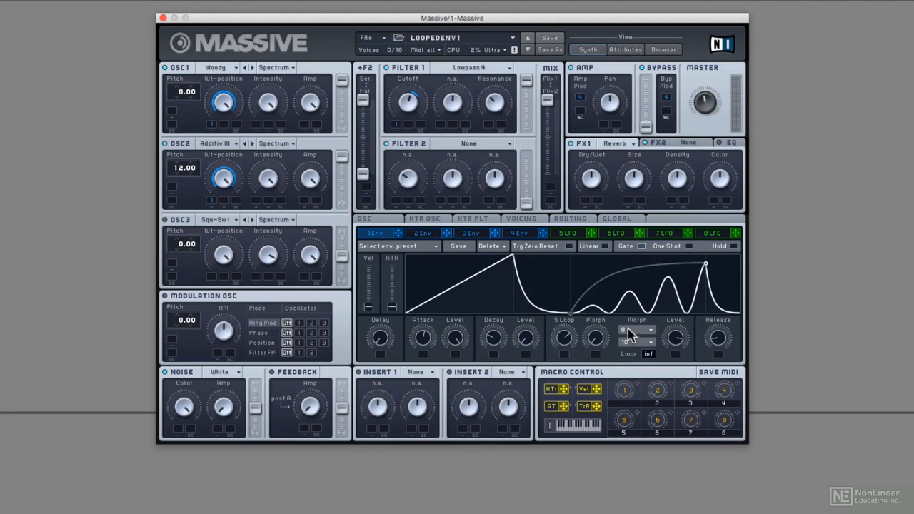
mouse_move(603, 338)
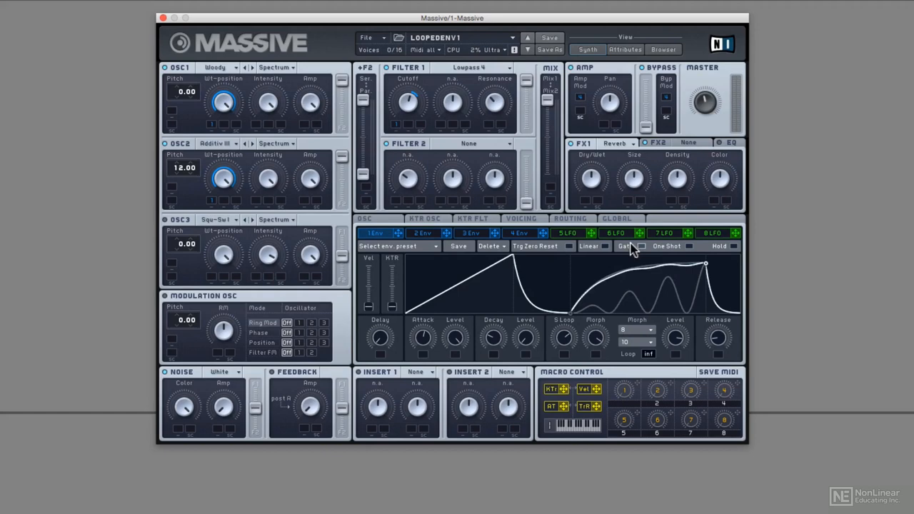
Step: Set the second morph shape to stepped shape 20 for the loop section
left_click(638, 342)
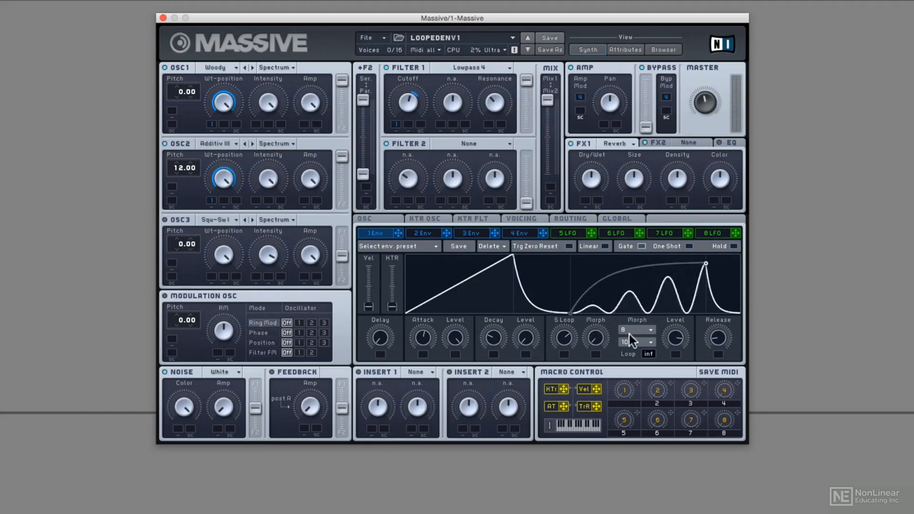
left_click(637, 330)
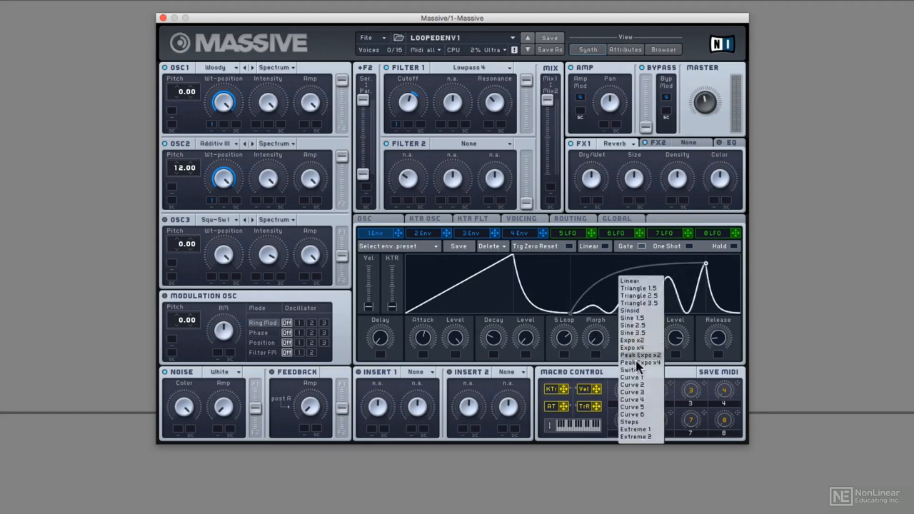
left_click(637, 363)
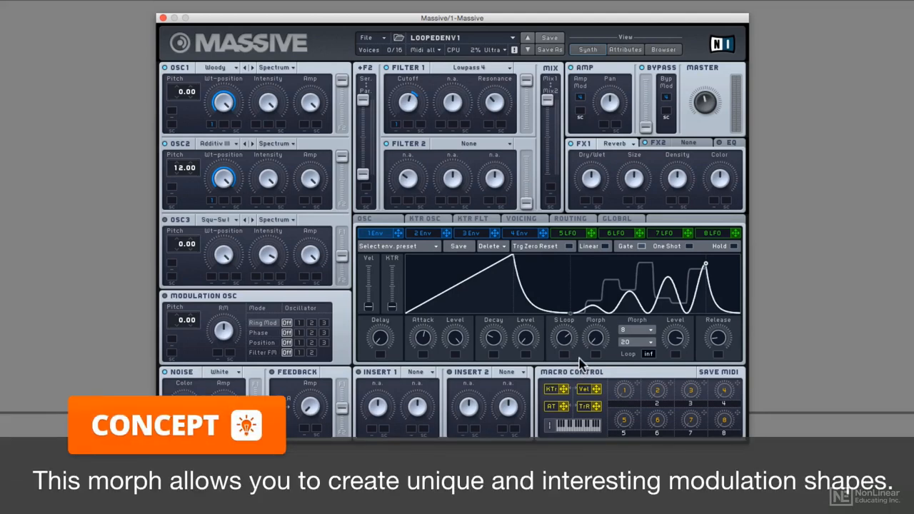
mouse_move(572, 267)
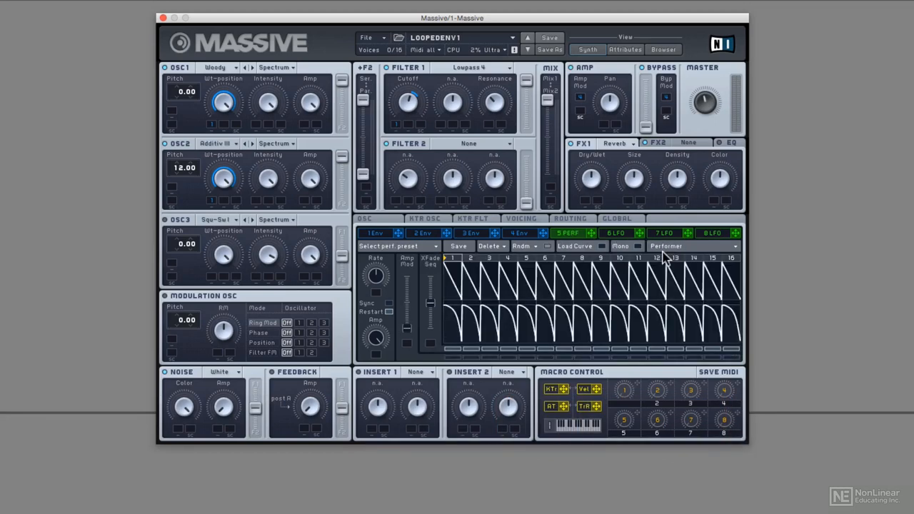
Step: Assign Performer 5 to the wavetable position knobs of OSC1 and OSC2
left_click(572, 233)
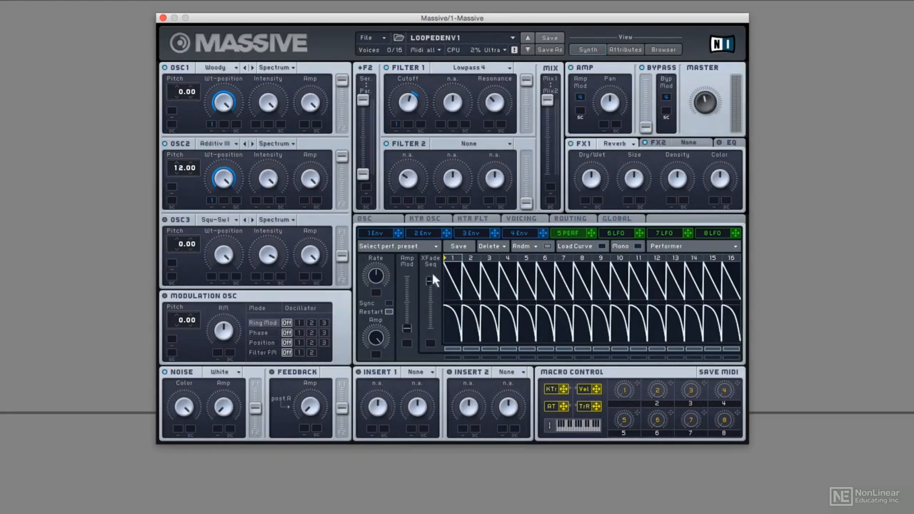
mouse_move(434, 273)
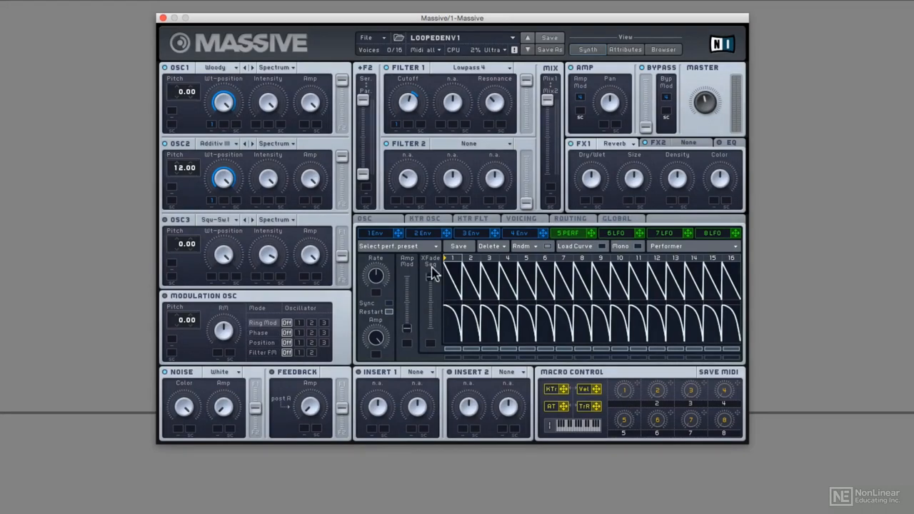
mouse_move(391, 307)
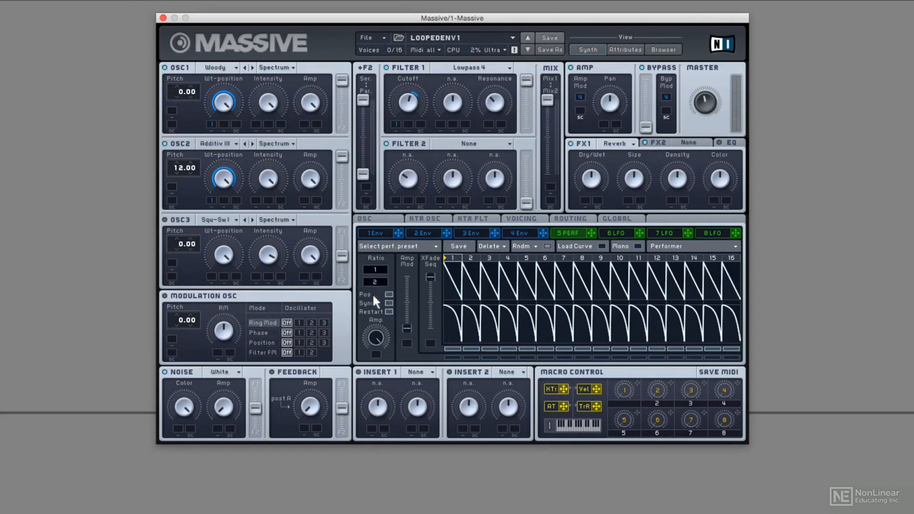
mouse_move(375, 310)
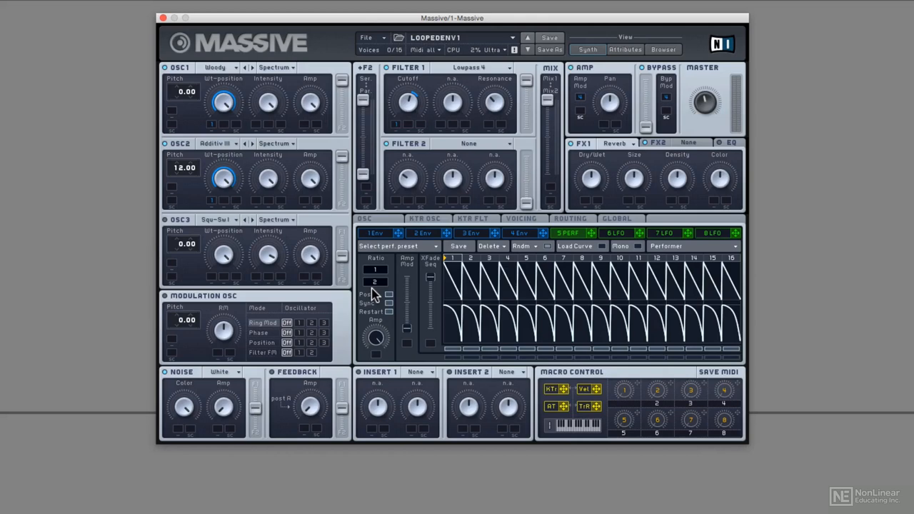
mouse_move(593, 240)
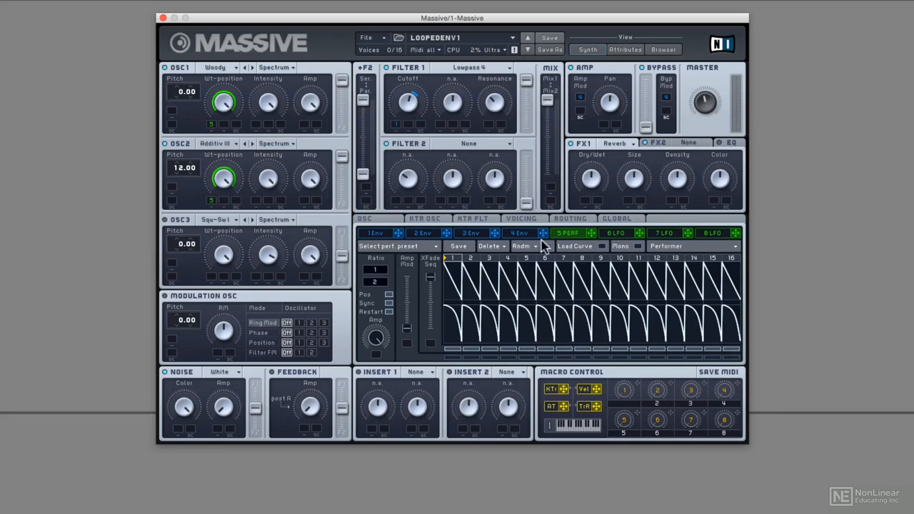
Step: Randomize the Performer's 16 step curves and bring up the Load Curve shapes
left_click(535, 245)
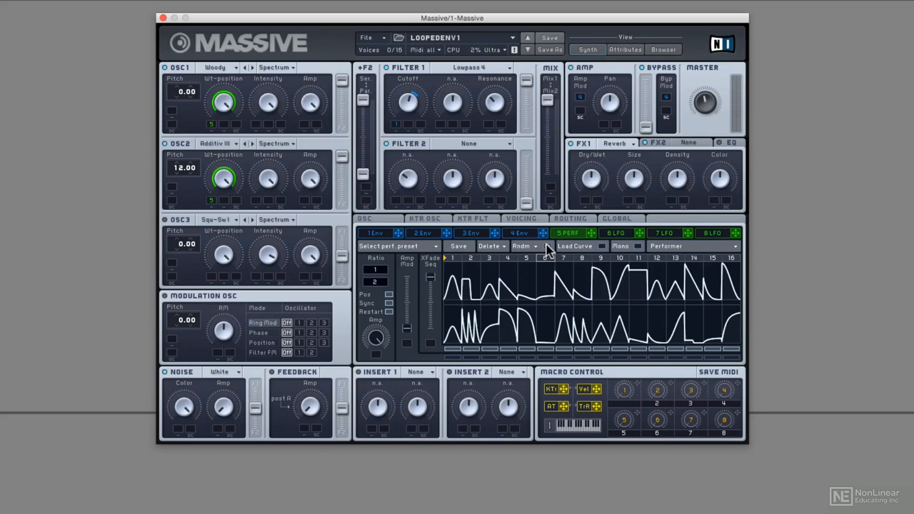
mouse_move(603, 248)
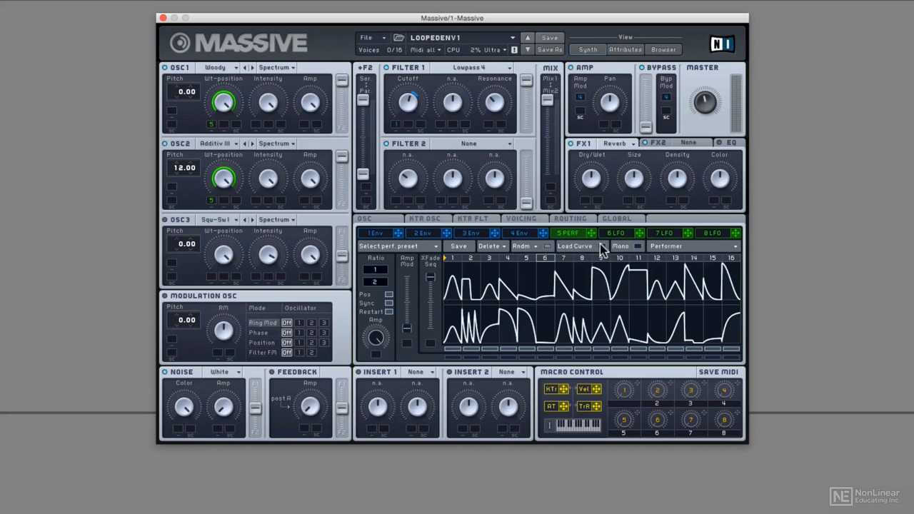
left_click(576, 246)
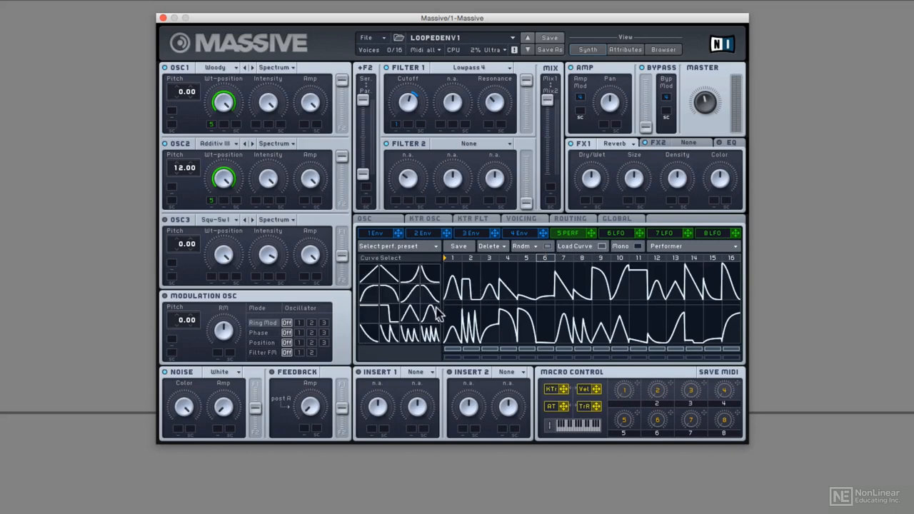
mouse_move(509, 287)
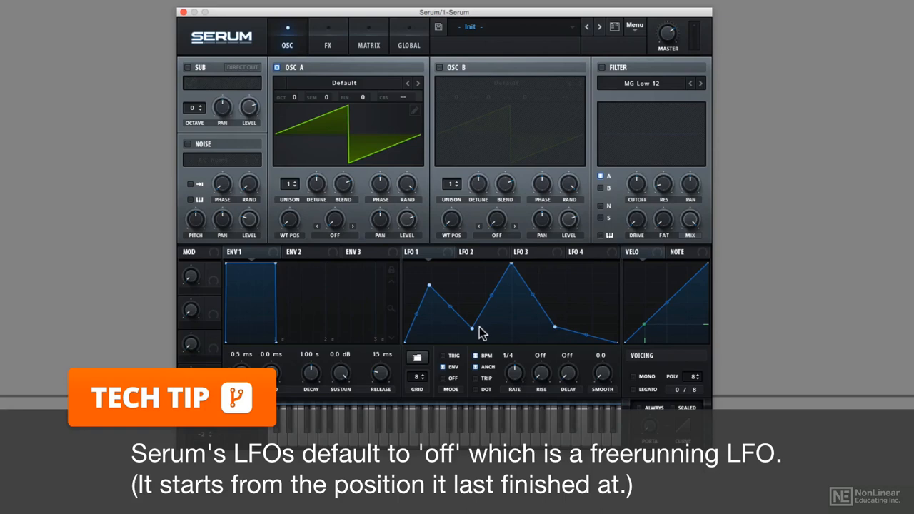
Step: Set the loopback point at LFO 1's mid-curve dip node
right_click(471, 329)
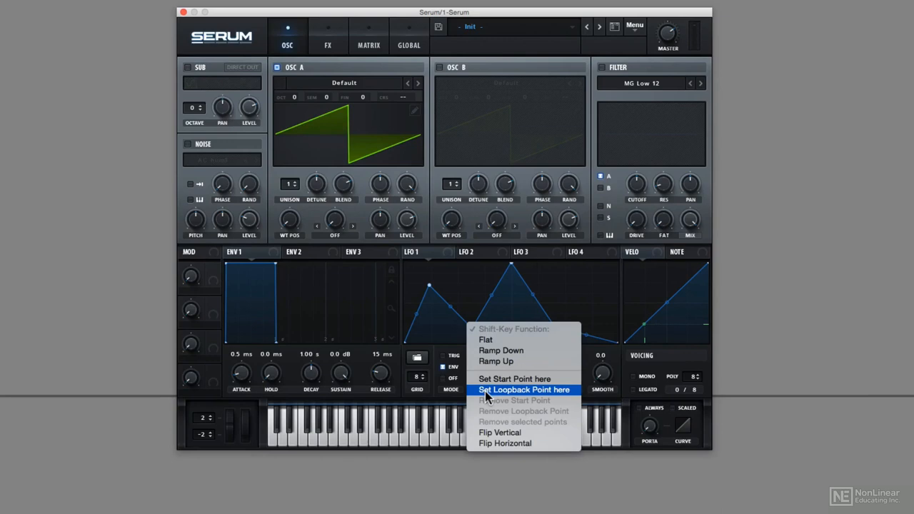
left_click(523, 389)
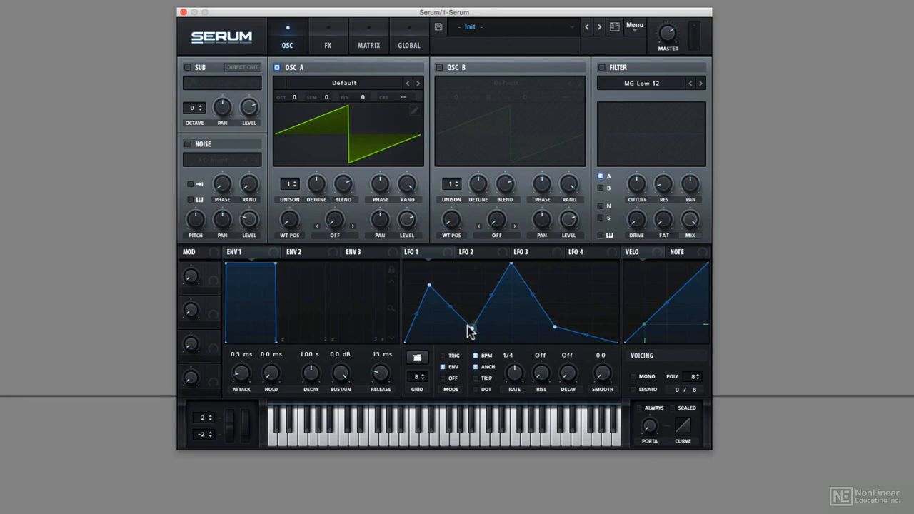
mouse_move(471, 335)
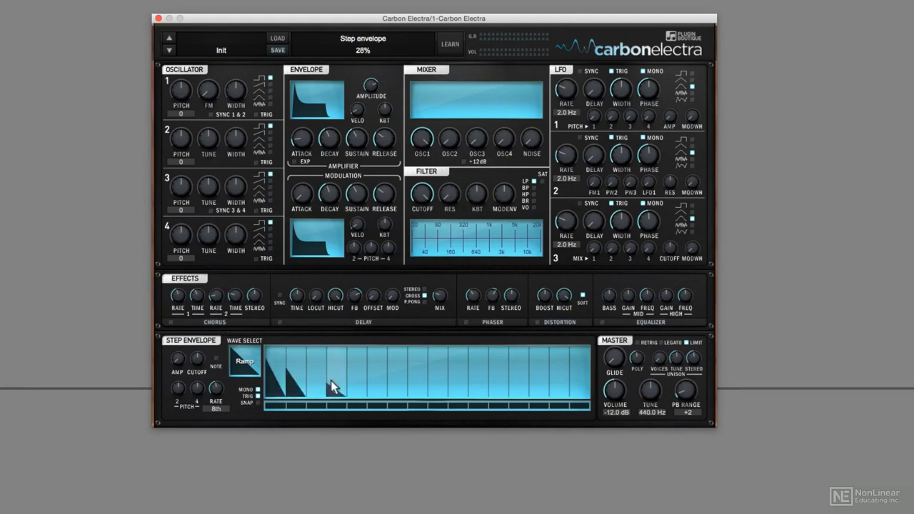
Step: Draw ramp and square shapes into the step envelope, plus a rising curve in step seven
left_click(244, 361)
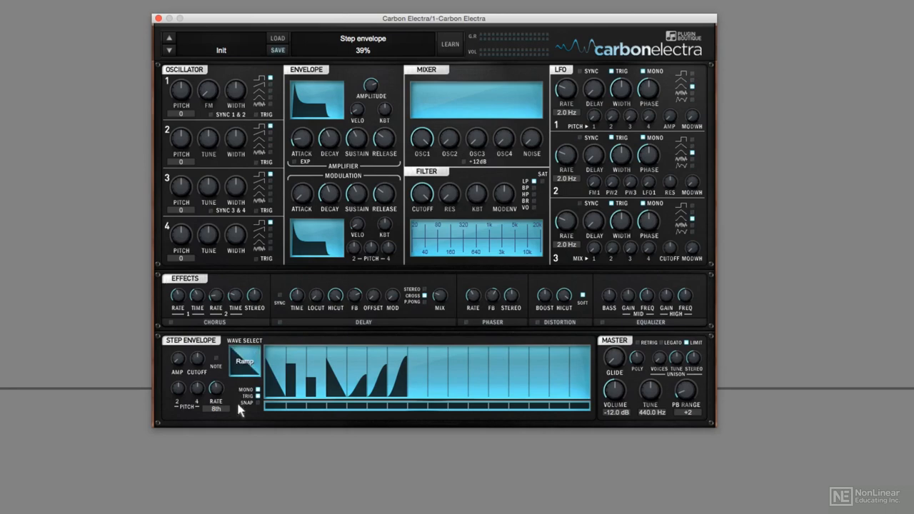
left_click(244, 362)
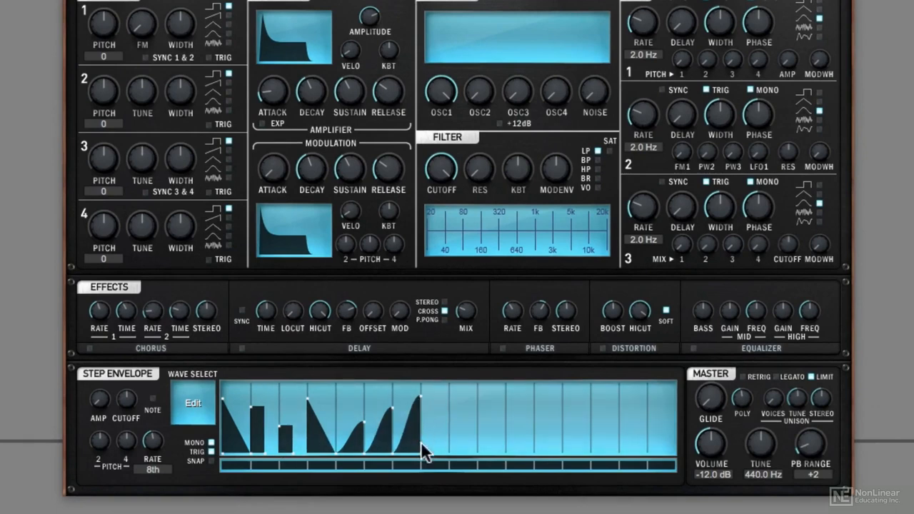
left_click_drag(425, 450, 440, 411)
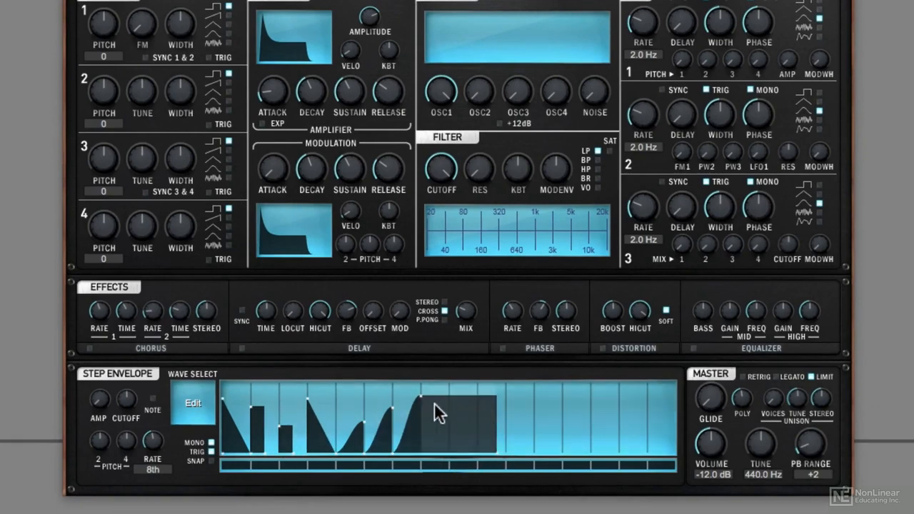
left_click_drag(439, 411, 457, 400)
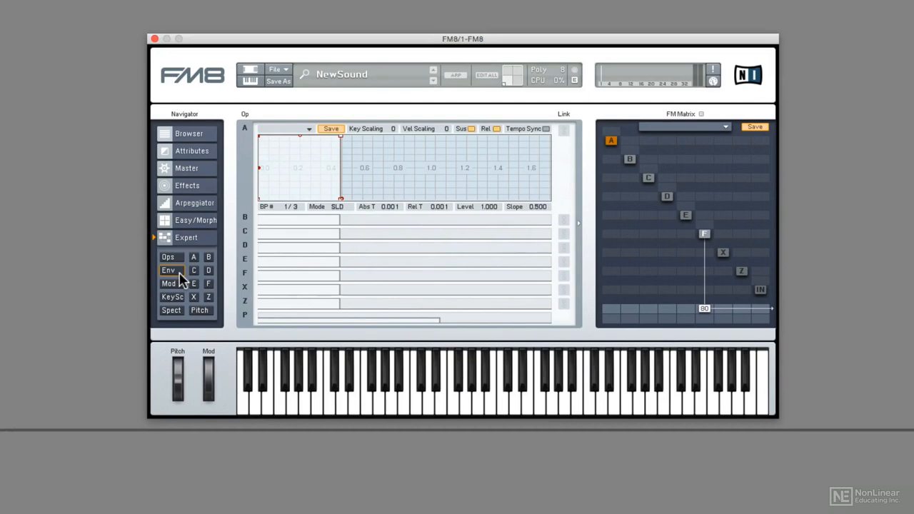
mouse_move(300, 132)
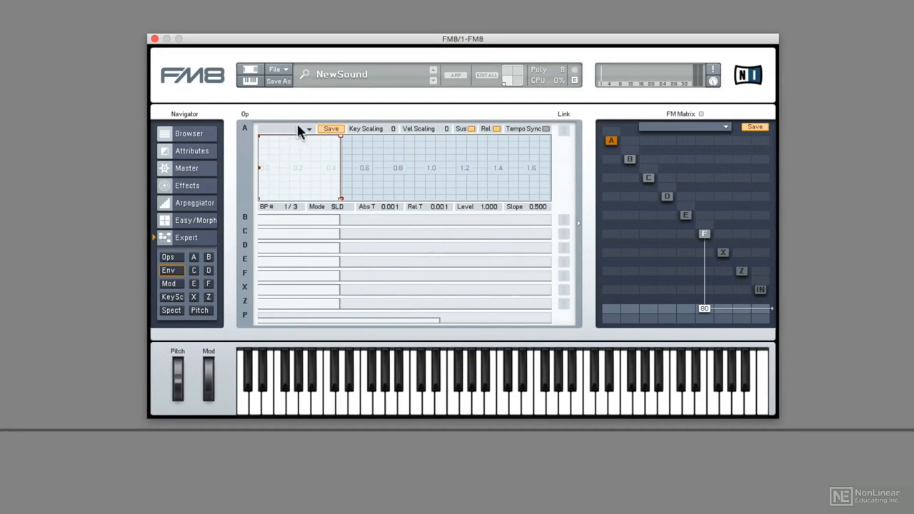
Step: Apply the Pulse Loop envelope preset to operator A, adding a peak inside the loop
left_click(308, 128)
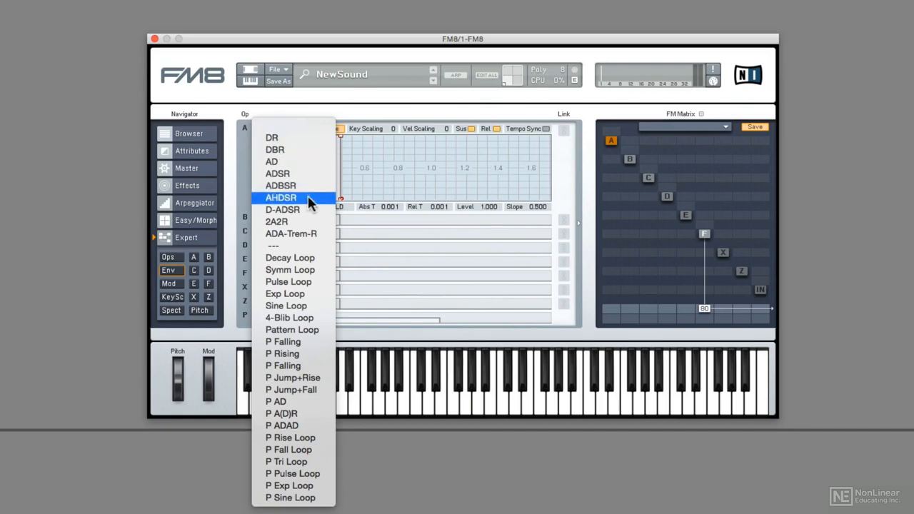
mouse_move(302, 281)
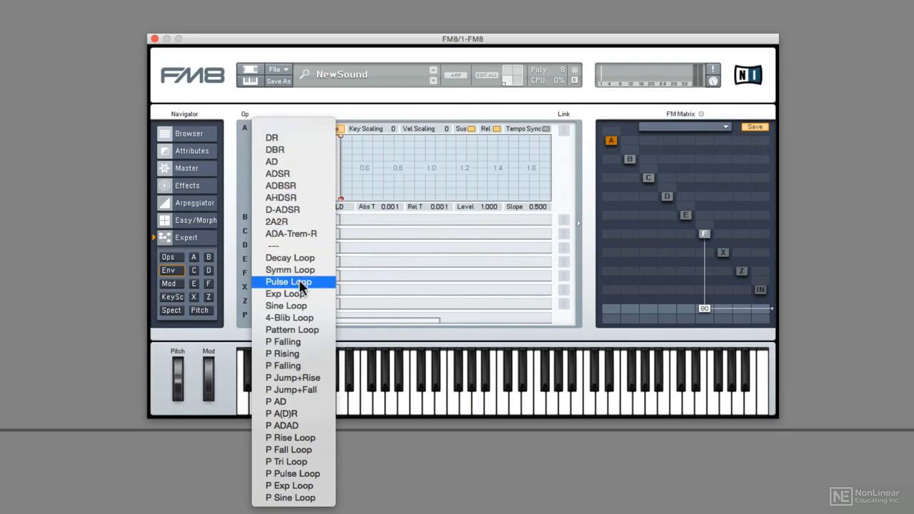
left_click(289, 282)
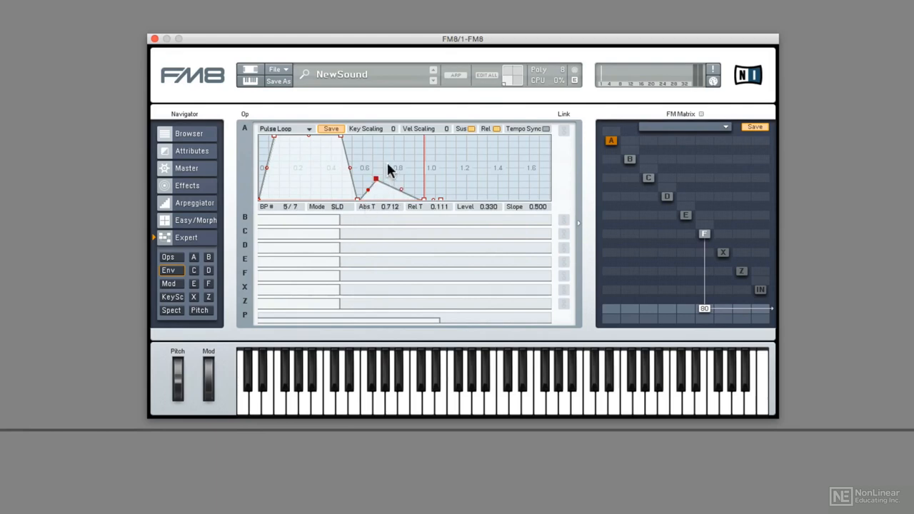
left_click_drag(375, 178, 399, 148)
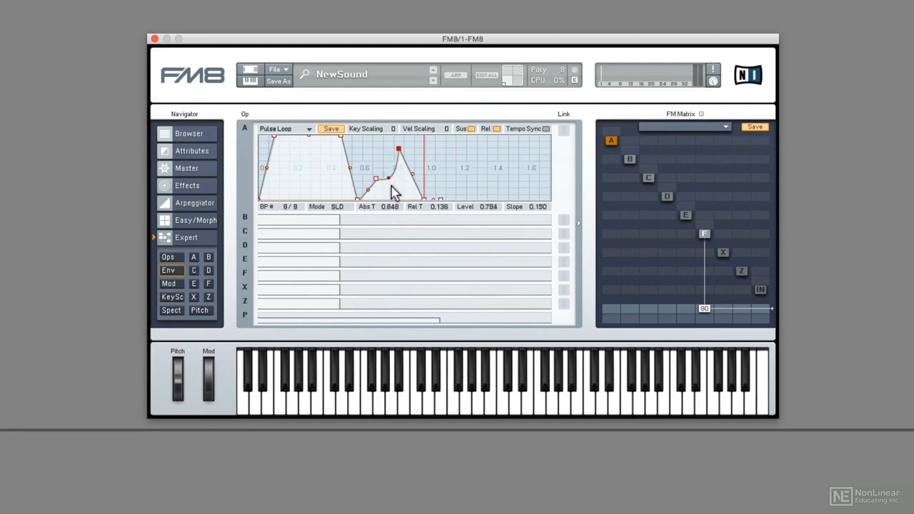
left_click_drag(393, 190, 372, 177)
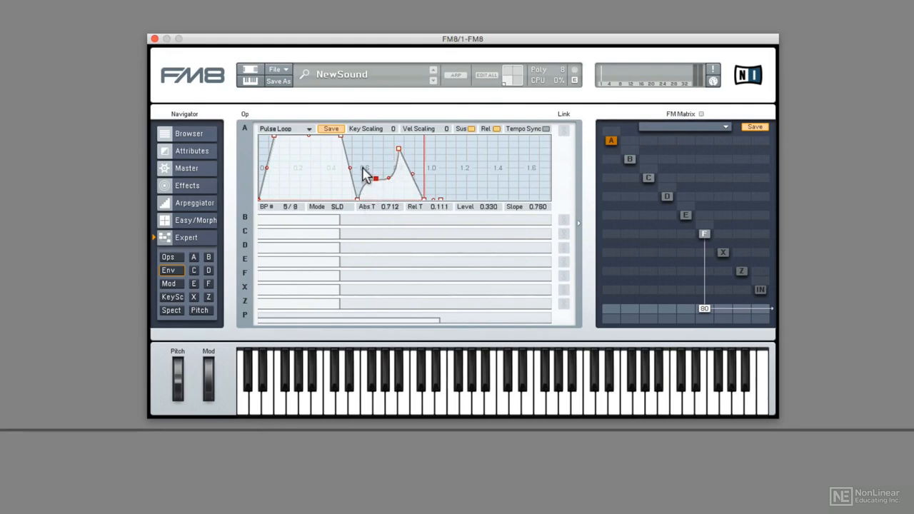